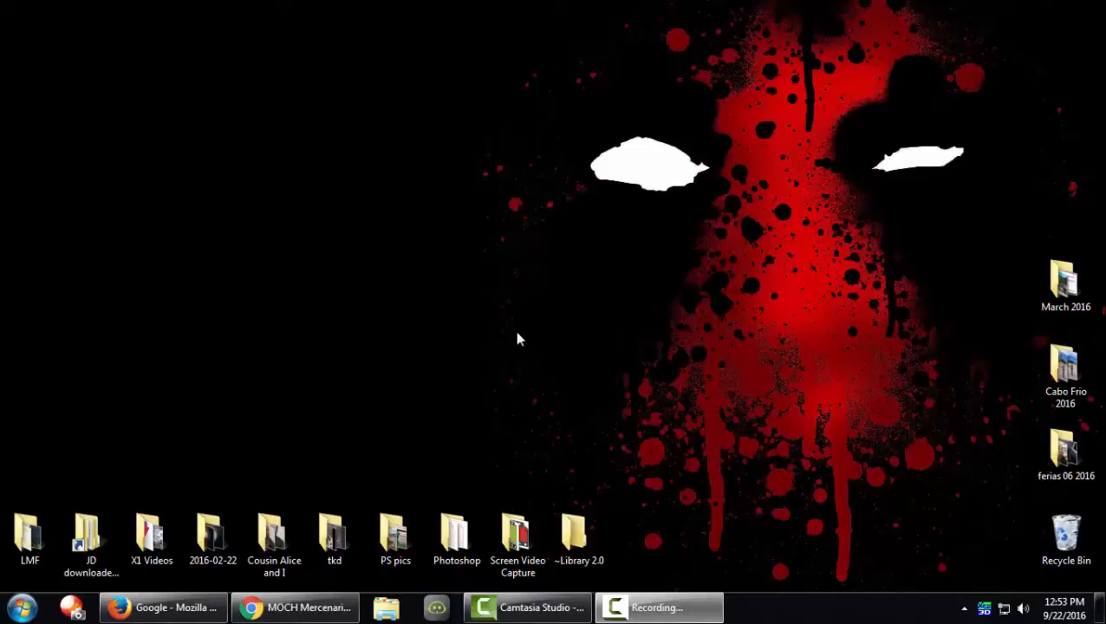
{"action": "mouse_move", "coordinate": [395, 374]}
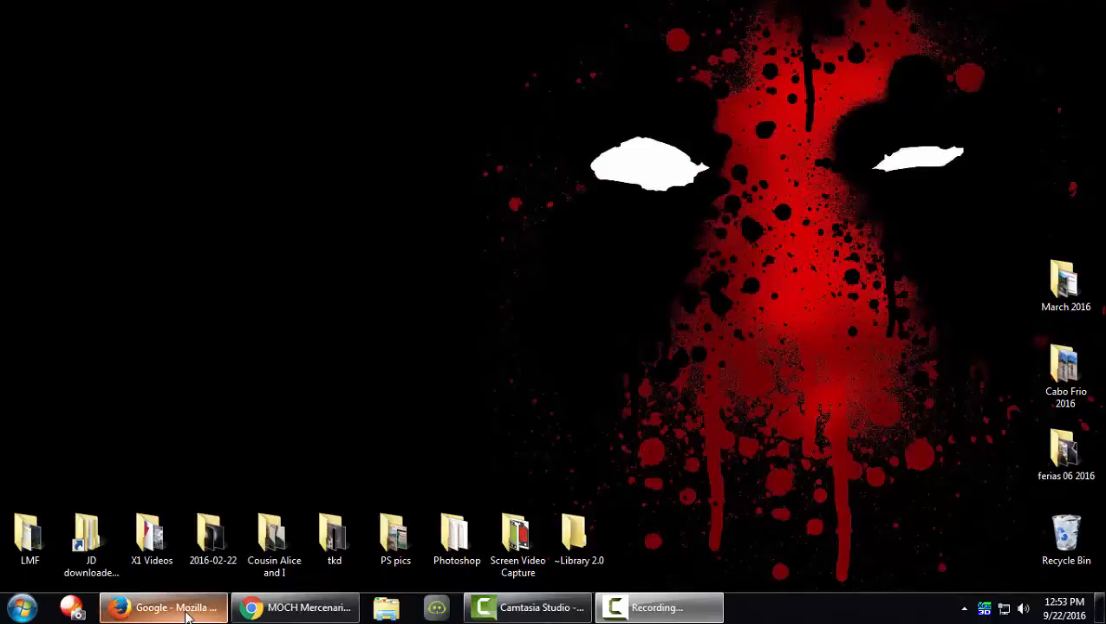
- Go to xbox.com in Firefox, open the account's profile and scroll to Game clips
{"action": "left_click", "coordinate": [162, 606]}
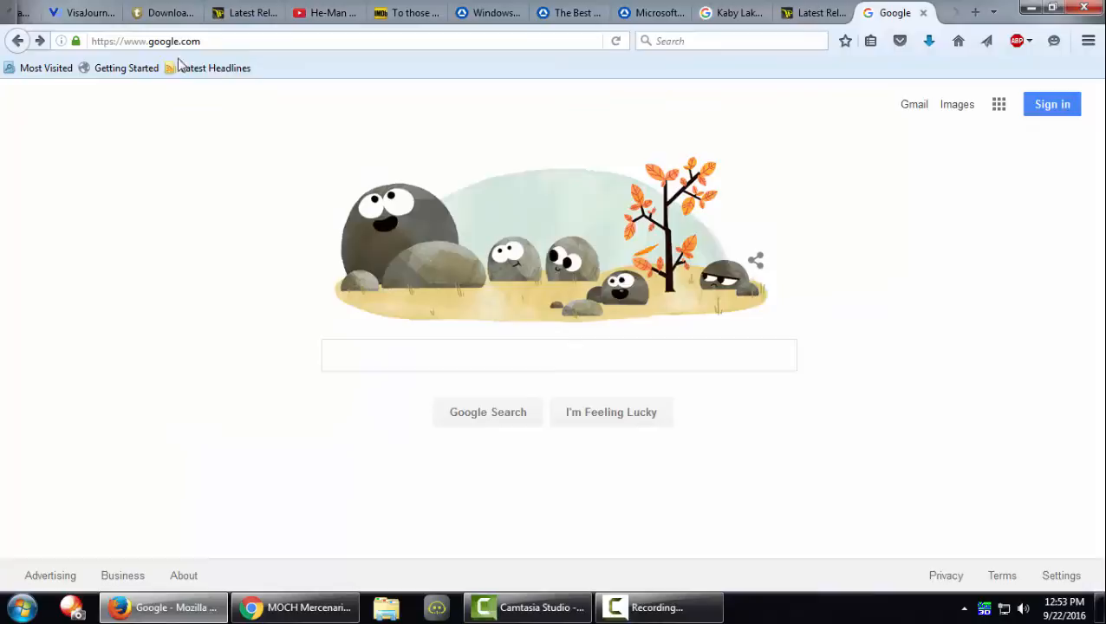
{"action": "left_click", "coordinate": [145, 41]}
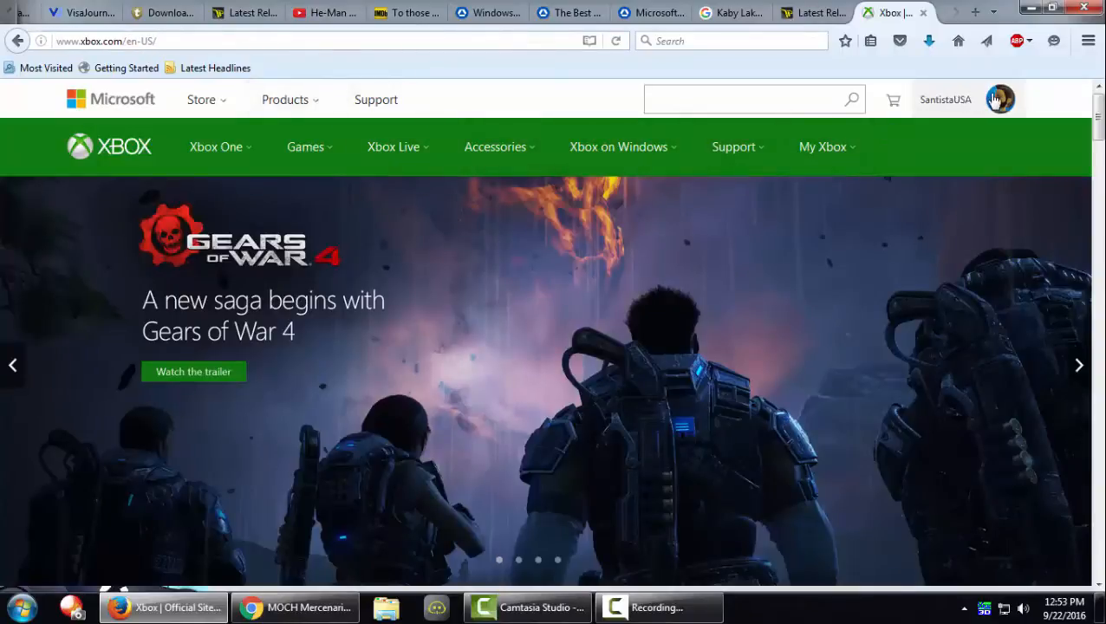
{"action": "left_click", "coordinate": [1001, 99]}
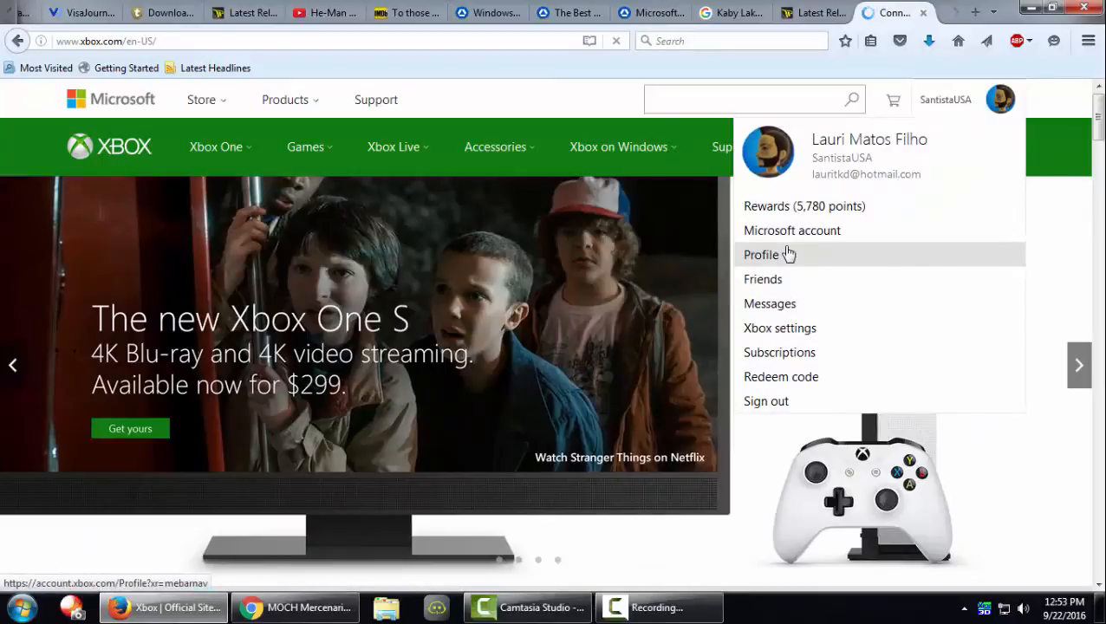
{"action": "left_click", "coordinate": [761, 254]}
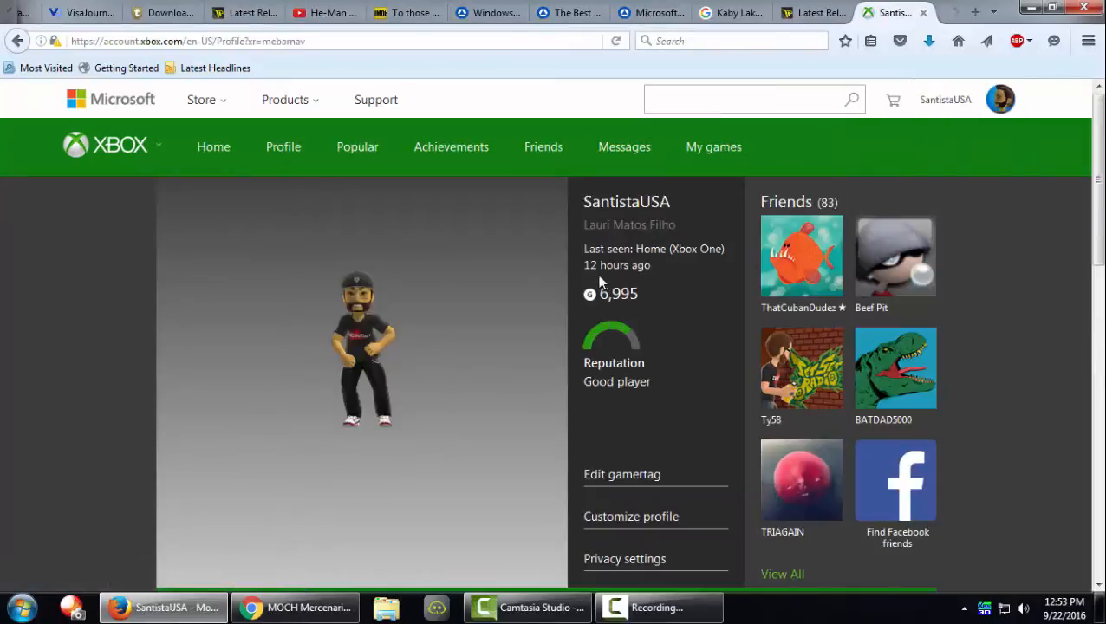
{"action": "scroll", "scroll_direction": "down", "scroll_amount": 3}
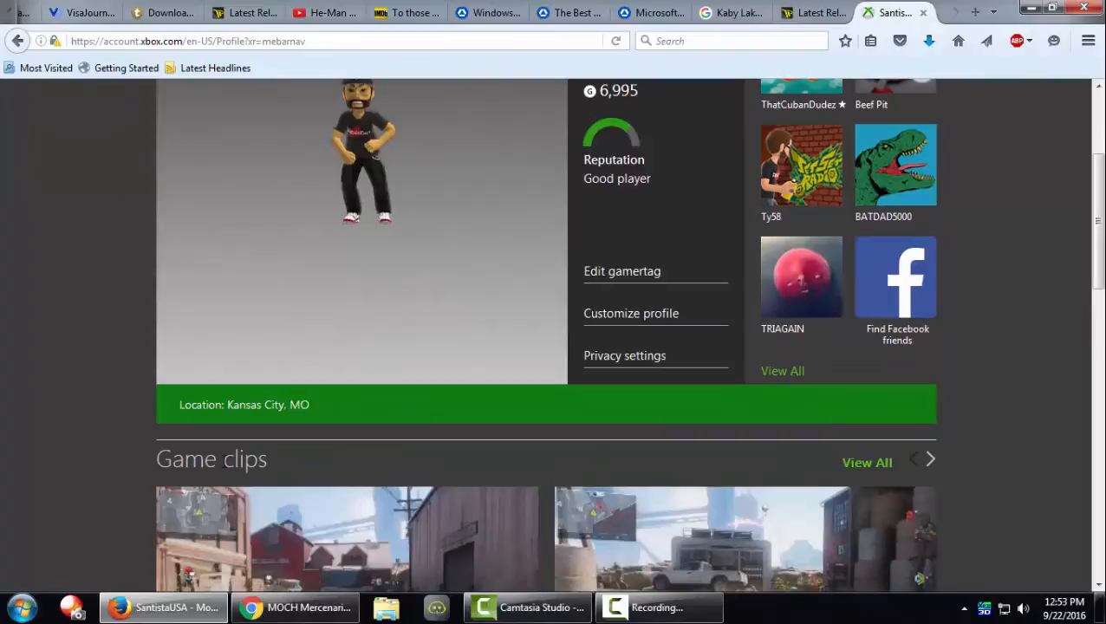
{"action": "mouse_move", "coordinate": [858, 468]}
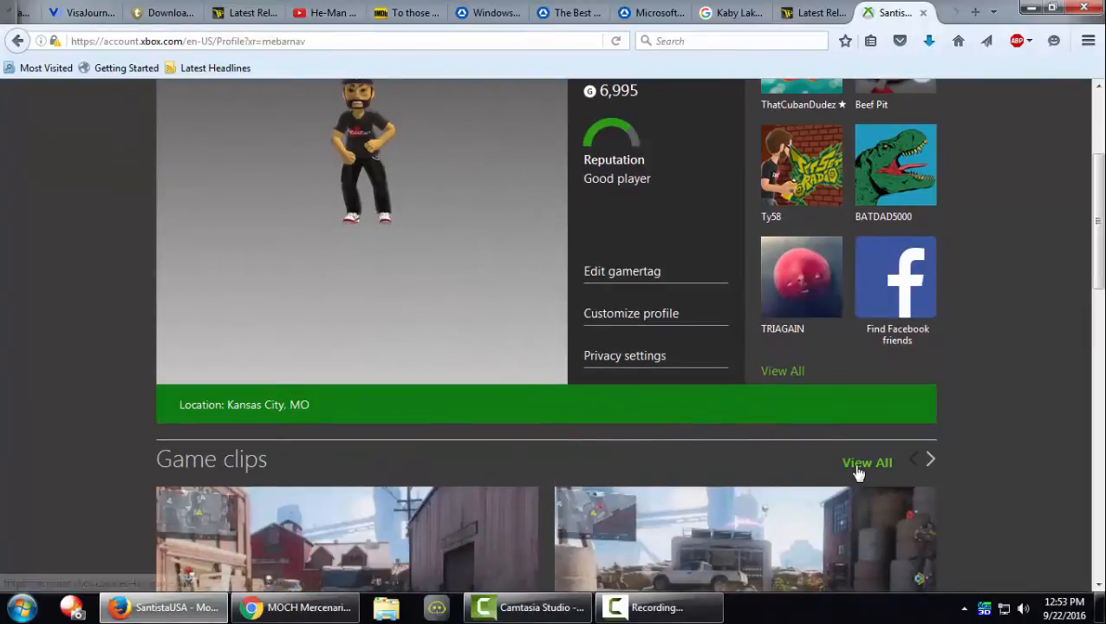
- Open the full My clips gallery and load the older Black Ops III clips
{"action": "left_click", "coordinate": [867, 462]}
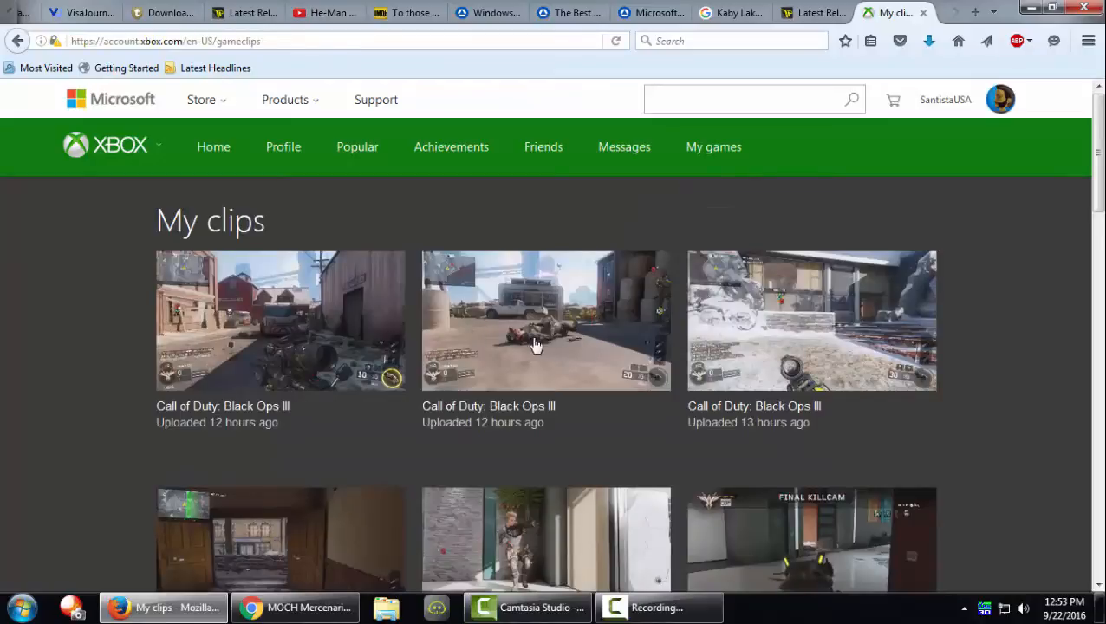
{"action": "scroll", "scroll_direction": "down", "scroll_amount": 3}
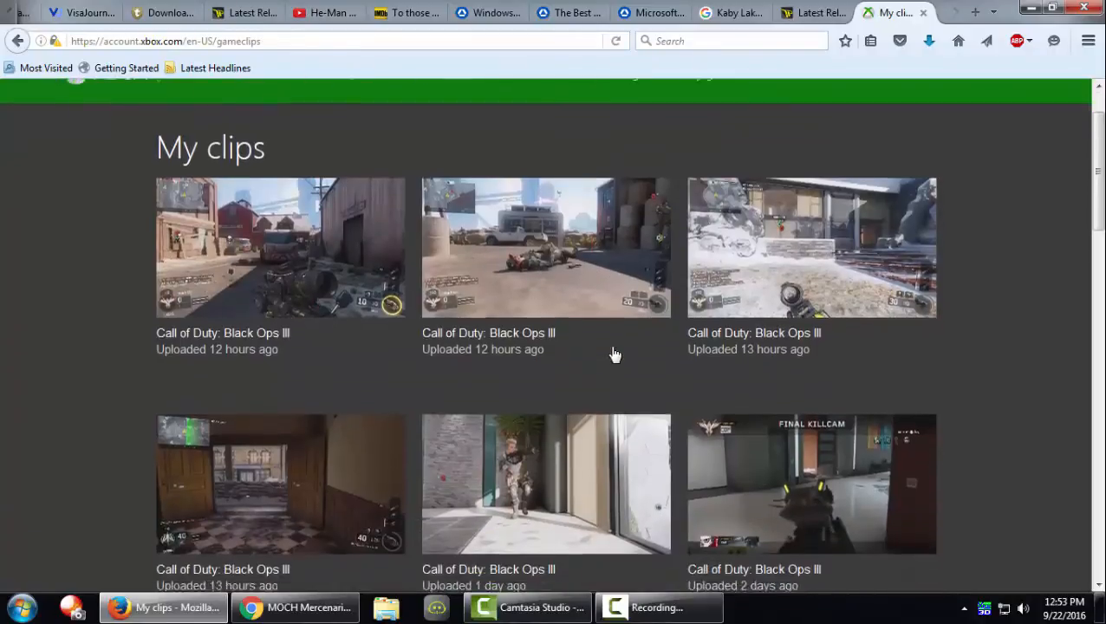
{"action": "scroll", "scroll_direction": "down", "scroll_amount": 3}
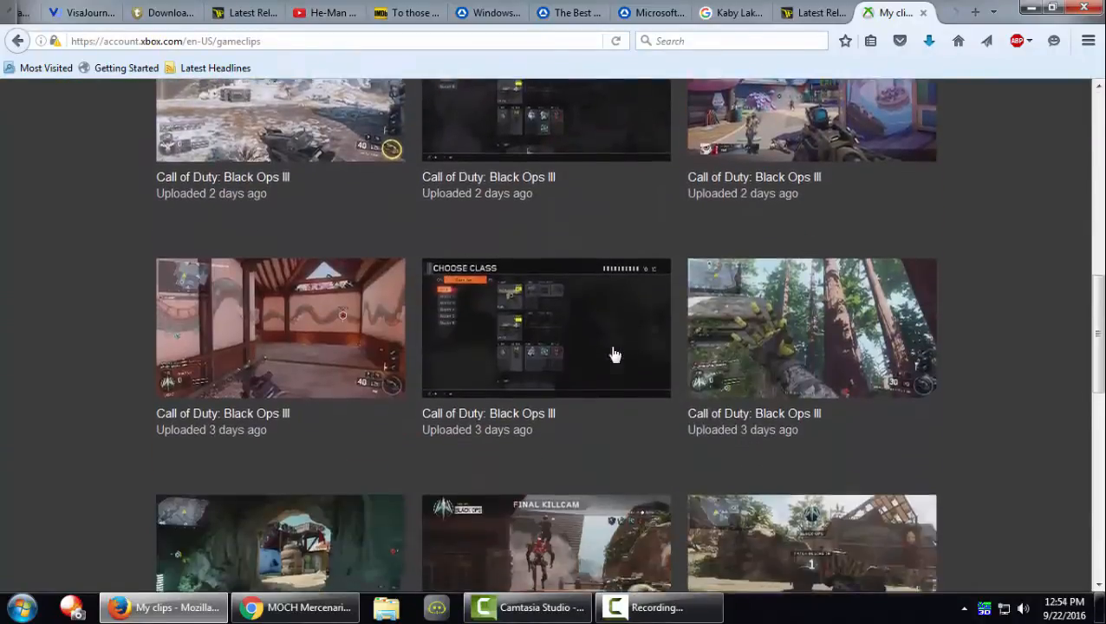
{"action": "scroll", "scroll_direction": "down", "scroll_amount": 3}
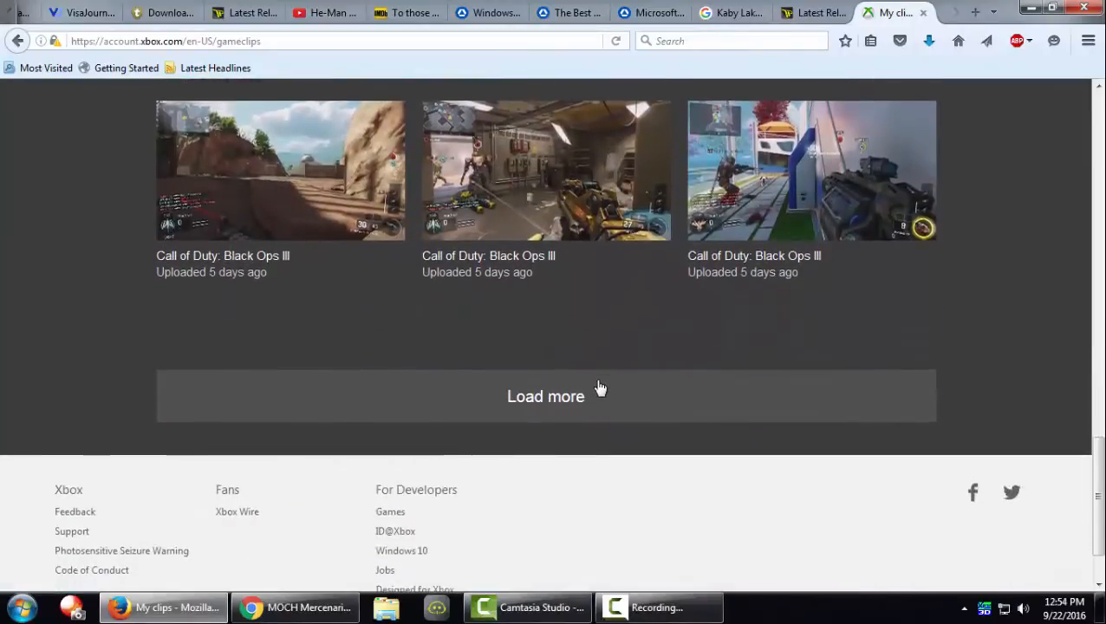
{"action": "left_click", "coordinate": [545, 396]}
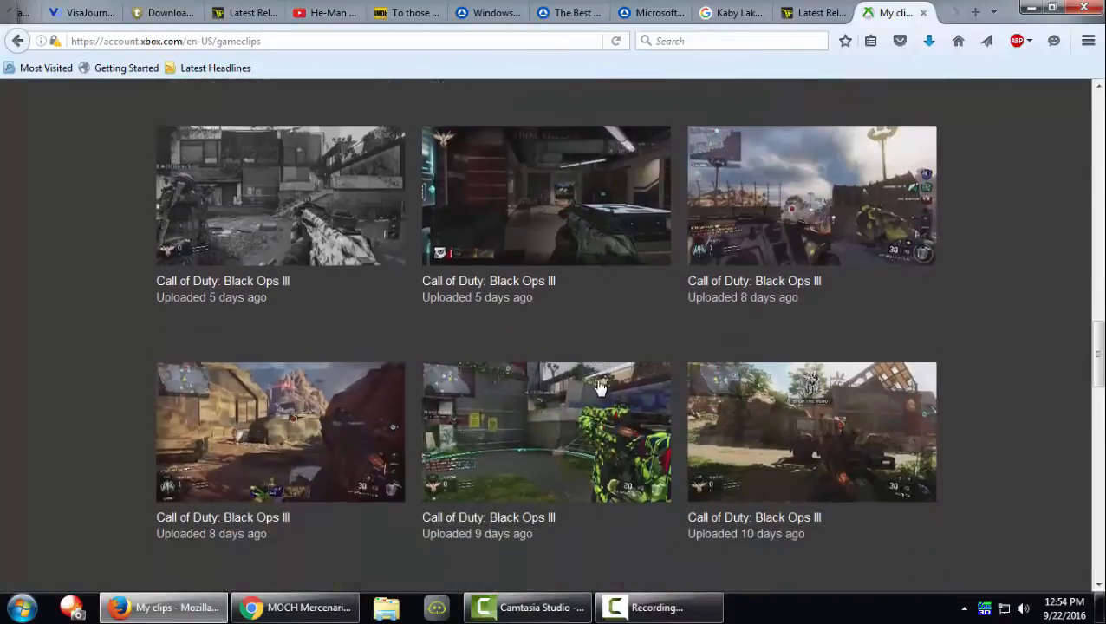
{"action": "scroll", "scroll_direction": "down", "scroll_amount": 3}
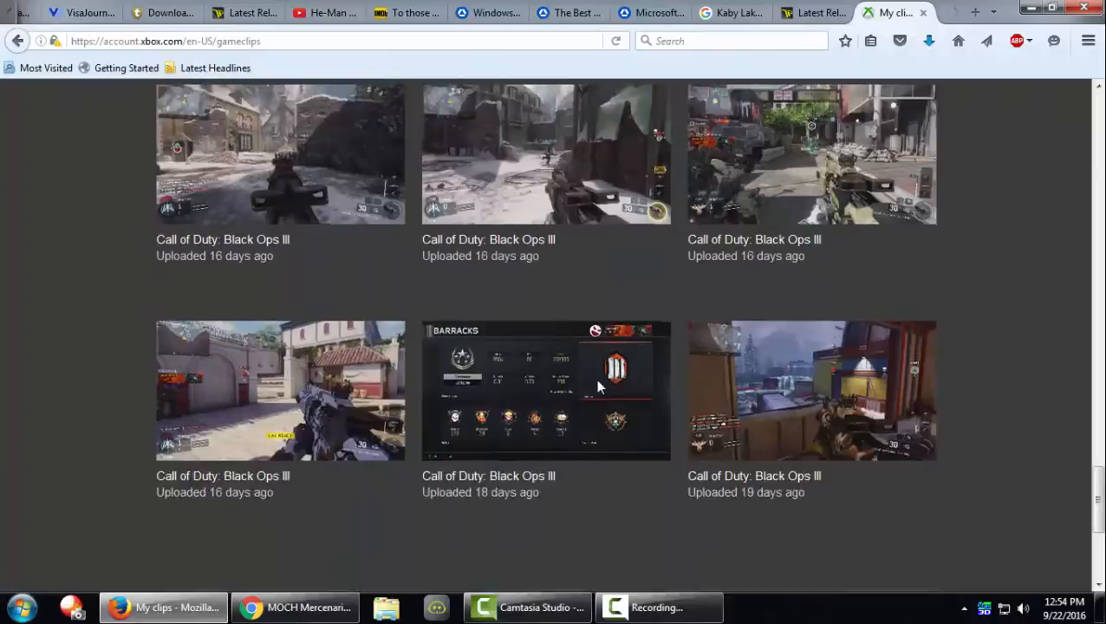
{"action": "scroll", "scroll_direction": "down", "scroll_amount": 3}
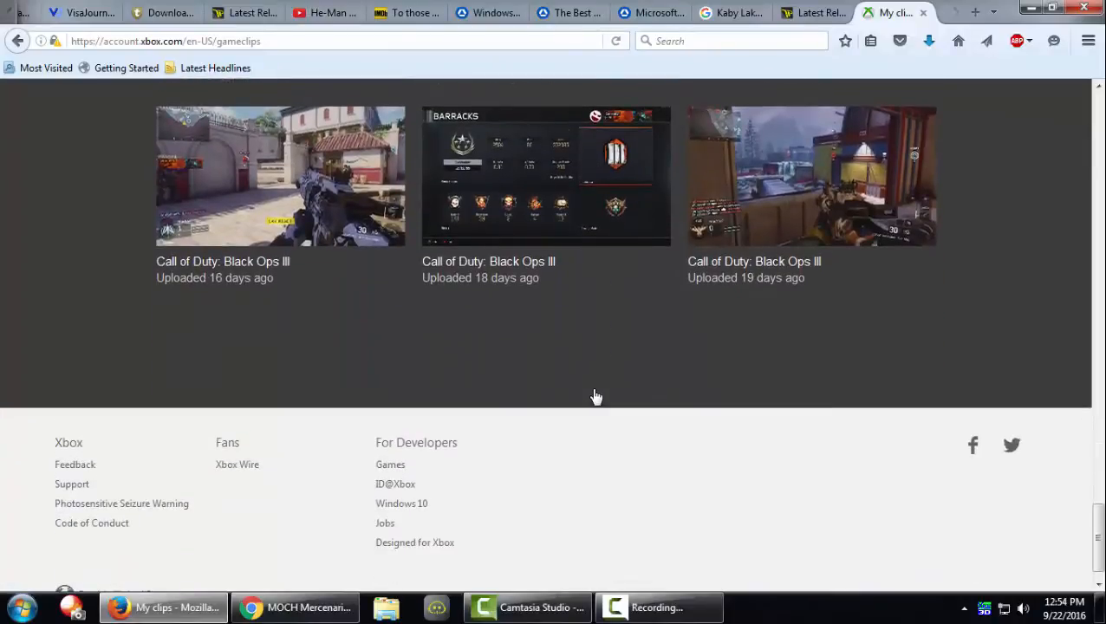
{"action": "scroll", "scroll_direction": "down", "scroll_amount": 3}
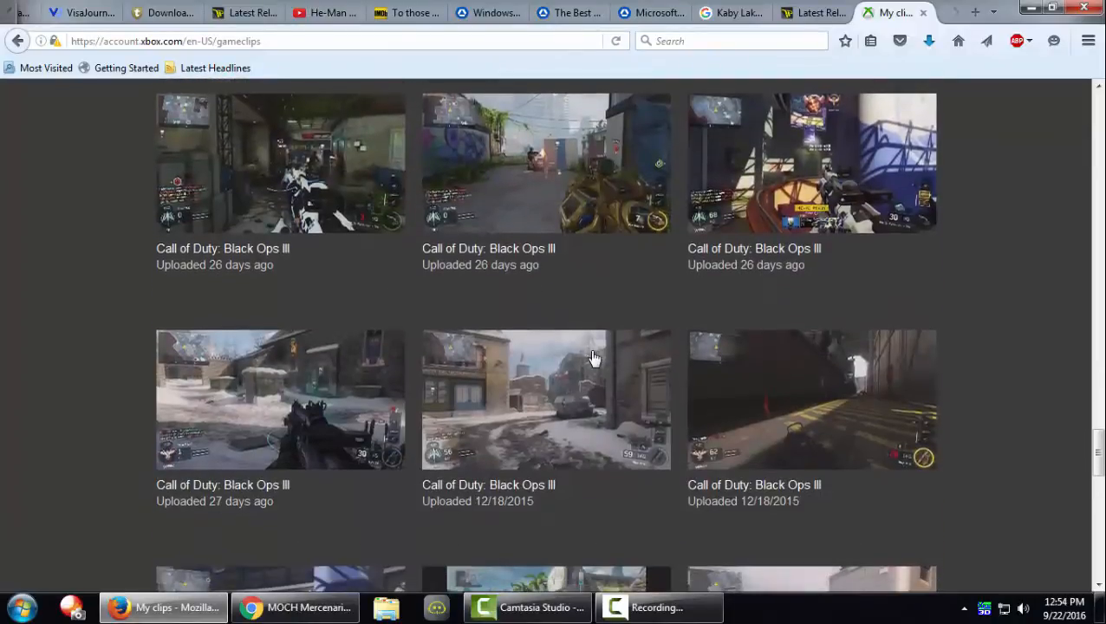
{"action": "mouse_move", "coordinate": [573, 184]}
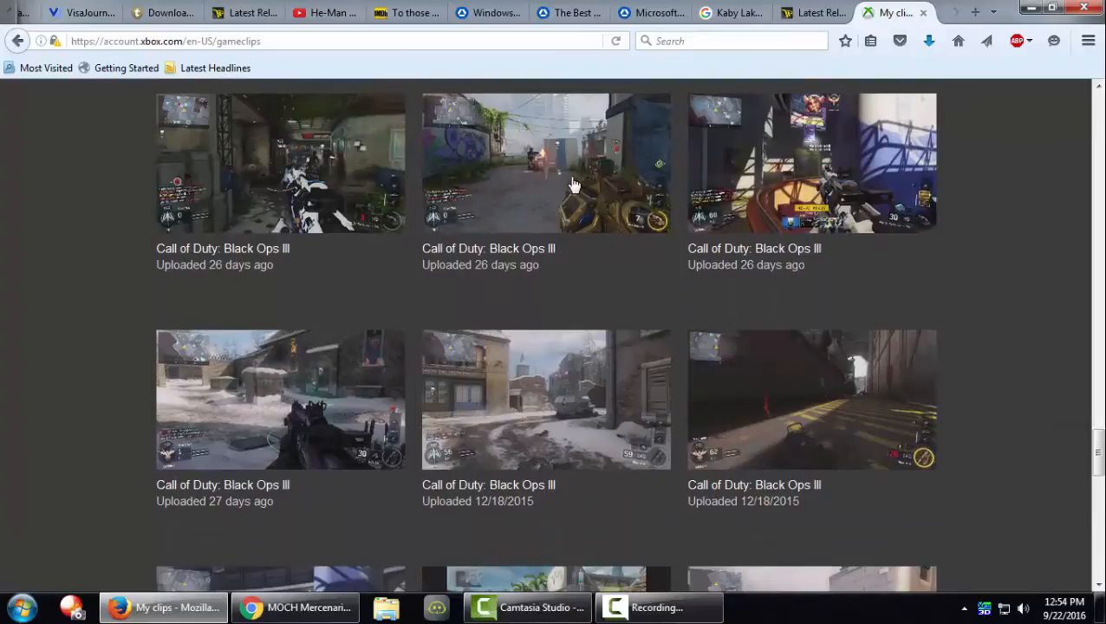
- Open the graffiti alley clip and bring up View Page Info from its context menu
{"action": "left_click", "coordinate": [545, 163]}
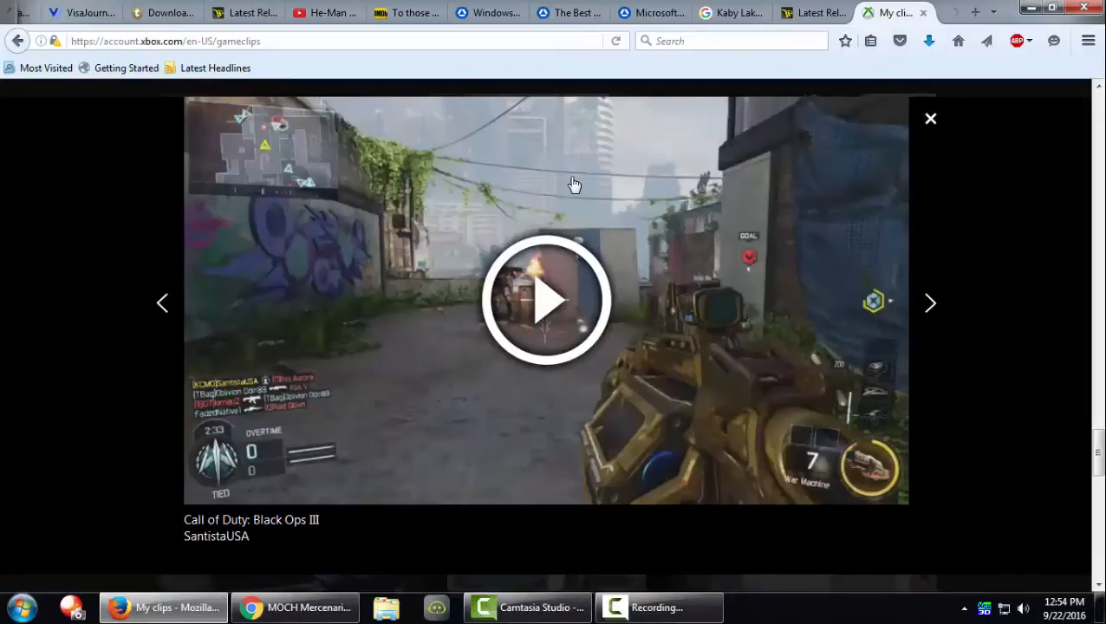
{"action": "right_click", "coordinate": [574, 184]}
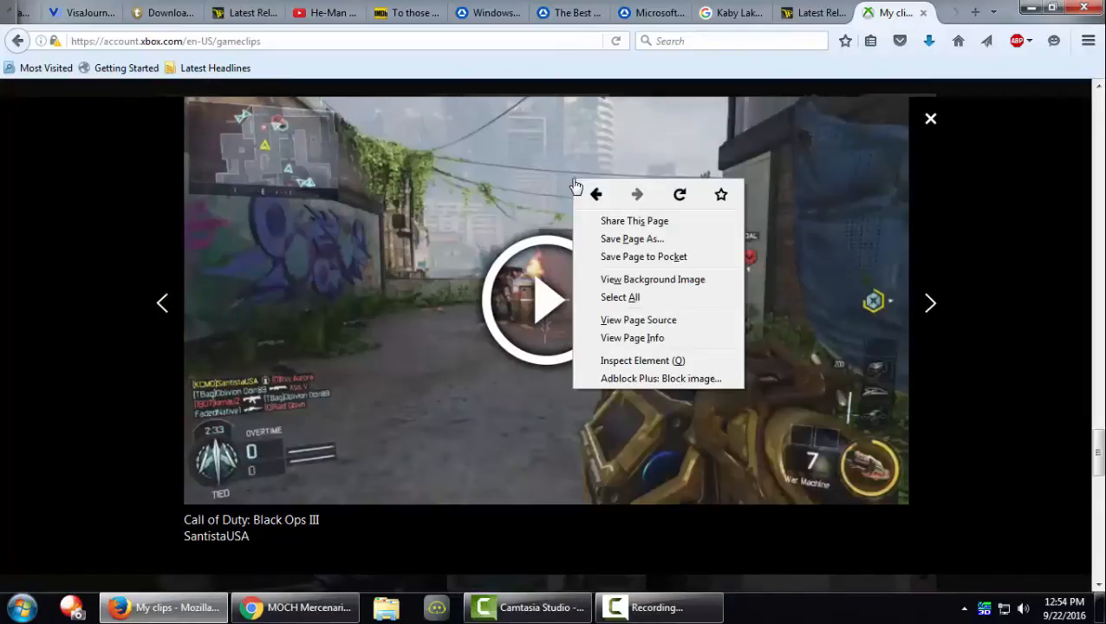
{"action": "mouse_move", "coordinate": [694, 338]}
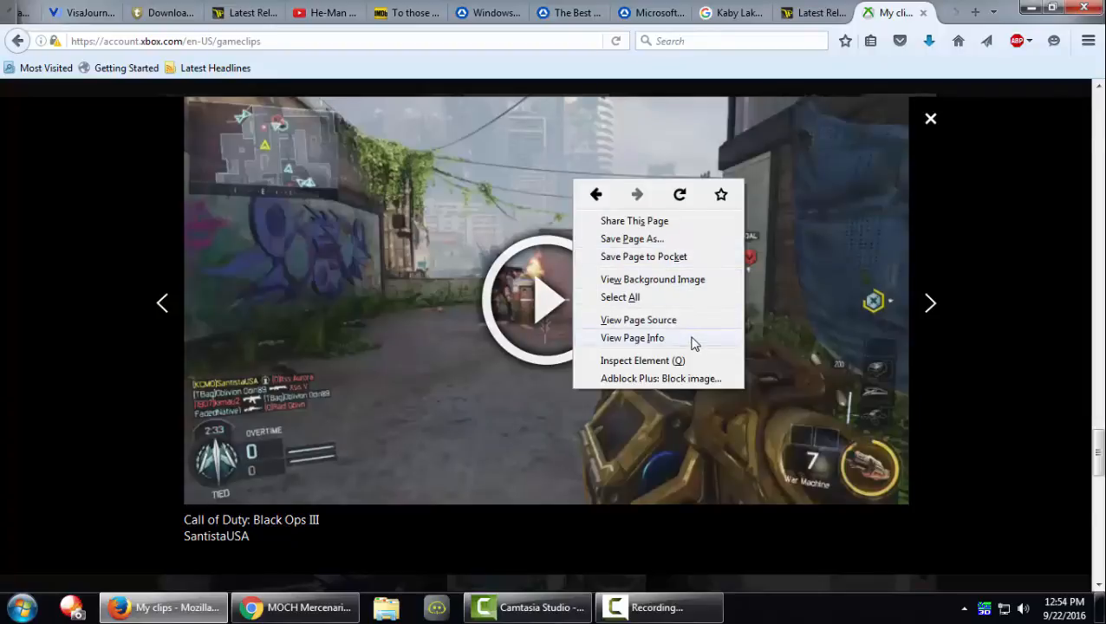
{"action": "left_click", "coordinate": [632, 337]}
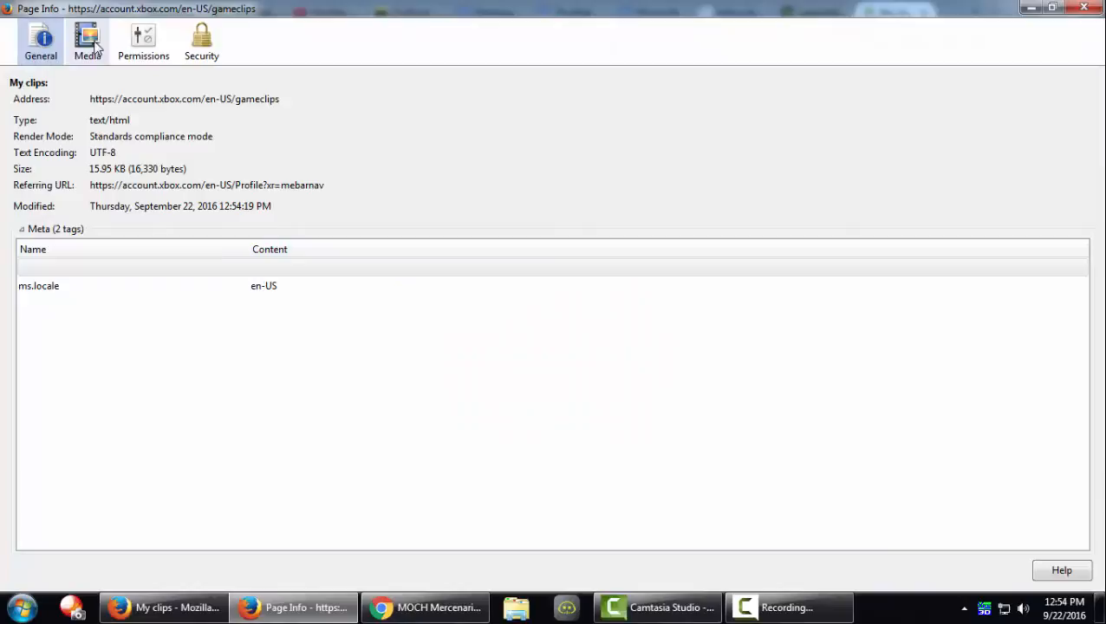
- Select the GameClip-Original.MP4 video in Page Info's Media tab to preview it
{"action": "left_click", "coordinate": [87, 41]}
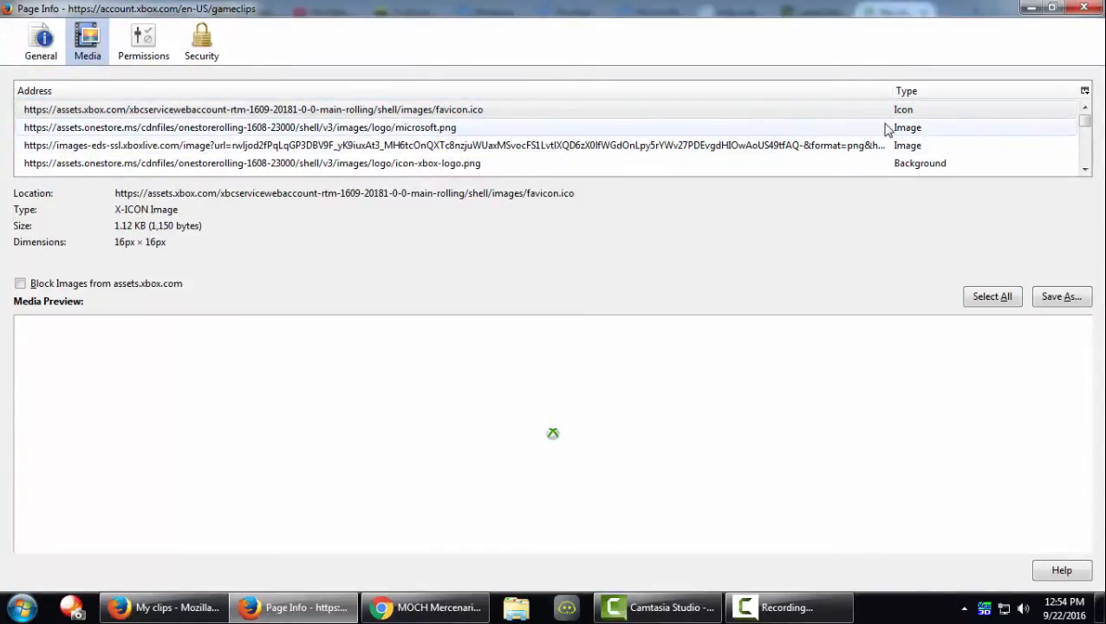
{"action": "left_click", "coordinate": [251, 110]}
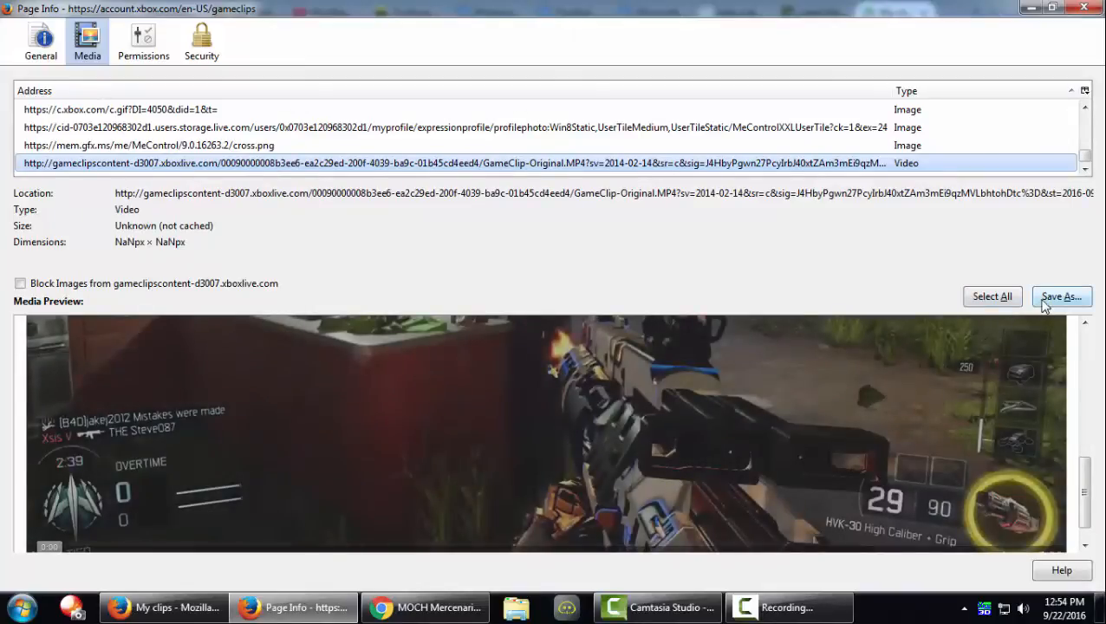
- Save the clip to the Desktop under the name 'Black Ops 3 Final Kill'
{"action": "left_click", "coordinate": [1060, 297]}
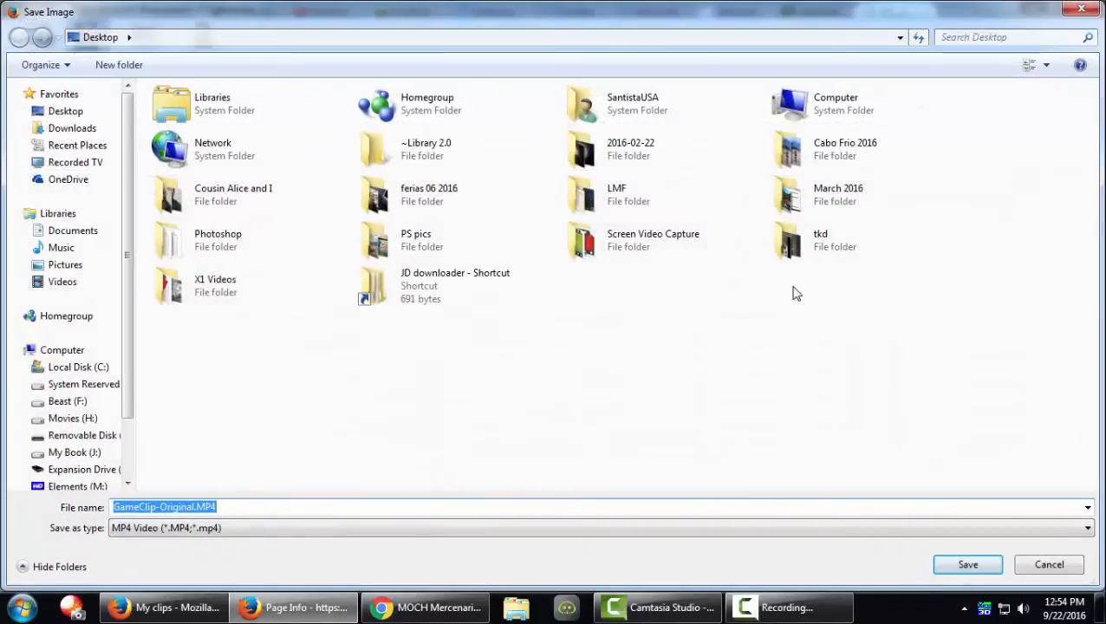
{"action": "mouse_move", "coordinate": [167, 57]}
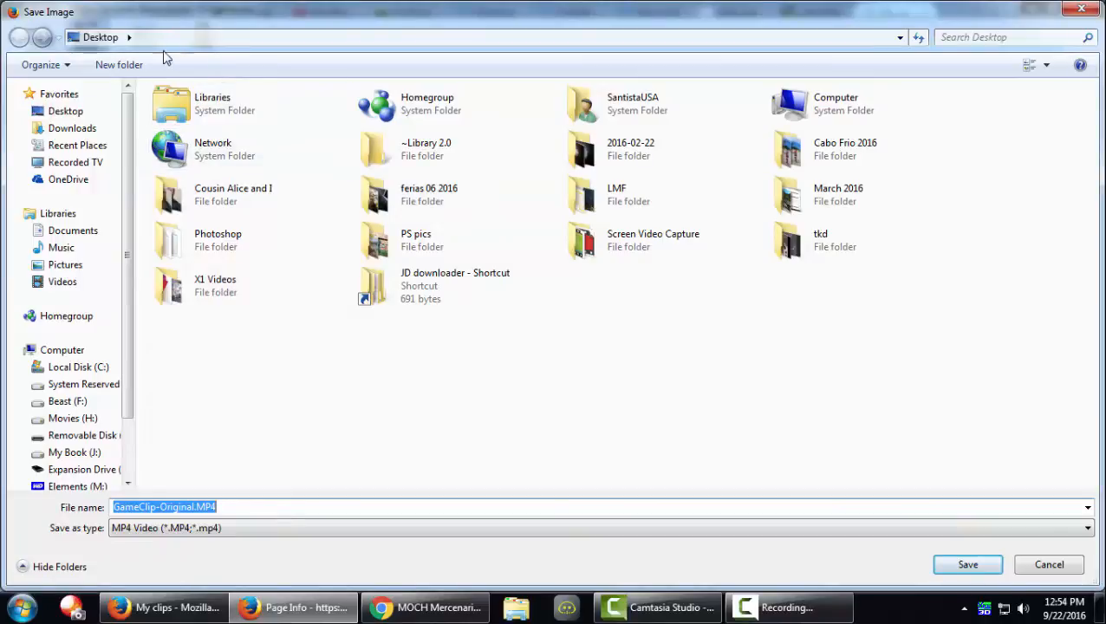
{"action": "mouse_move", "coordinate": [253, 449]}
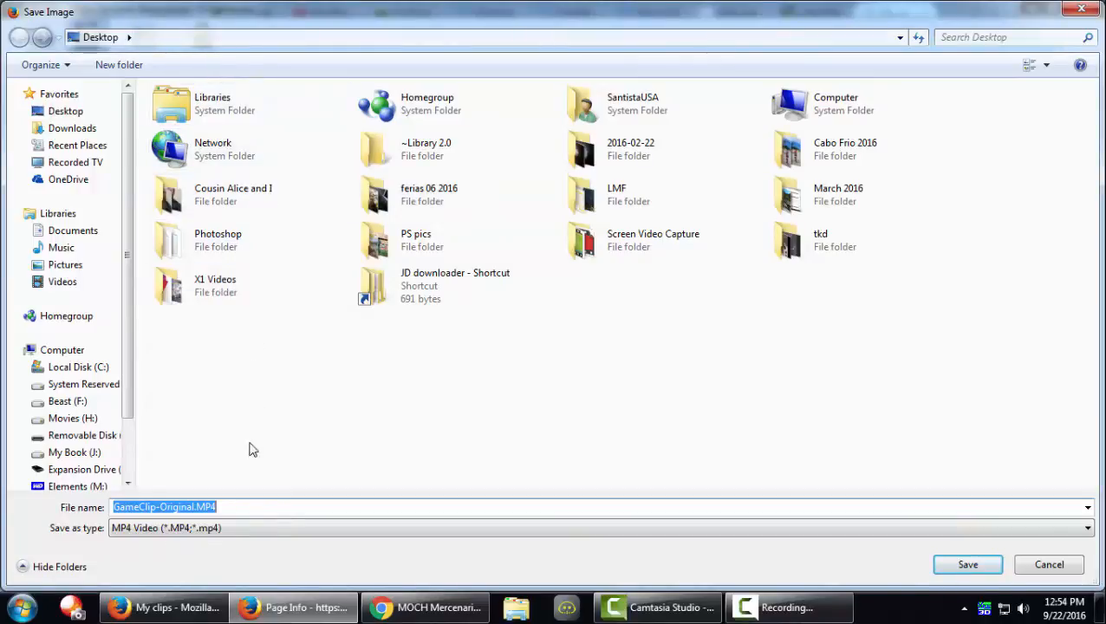
{"action": "mouse_move", "coordinate": [231, 506]}
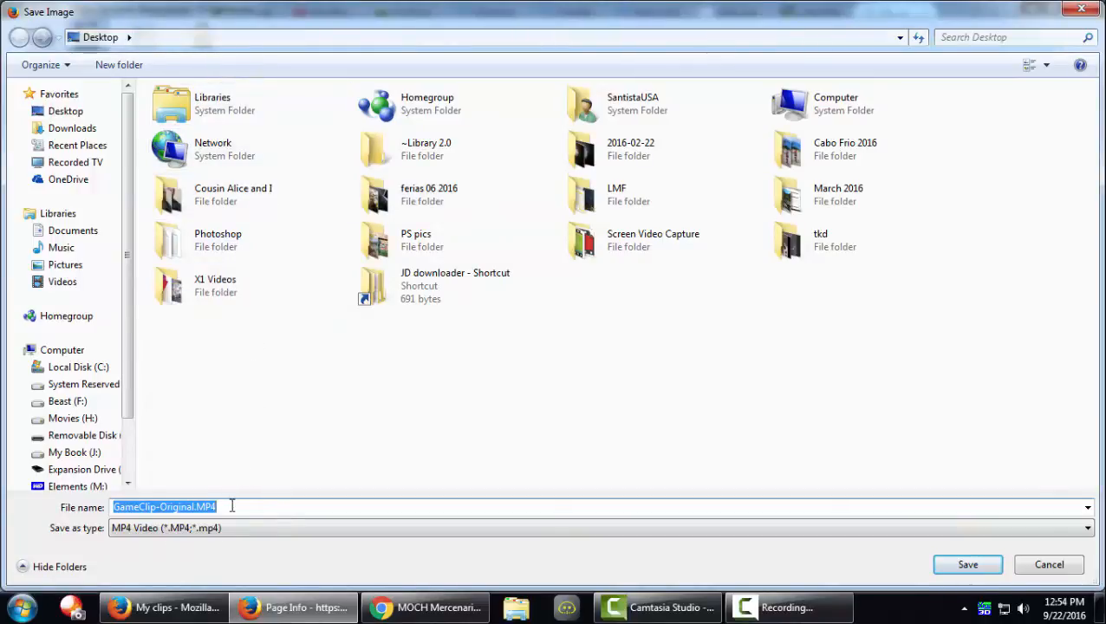
{"action": "type", "text": "B"}
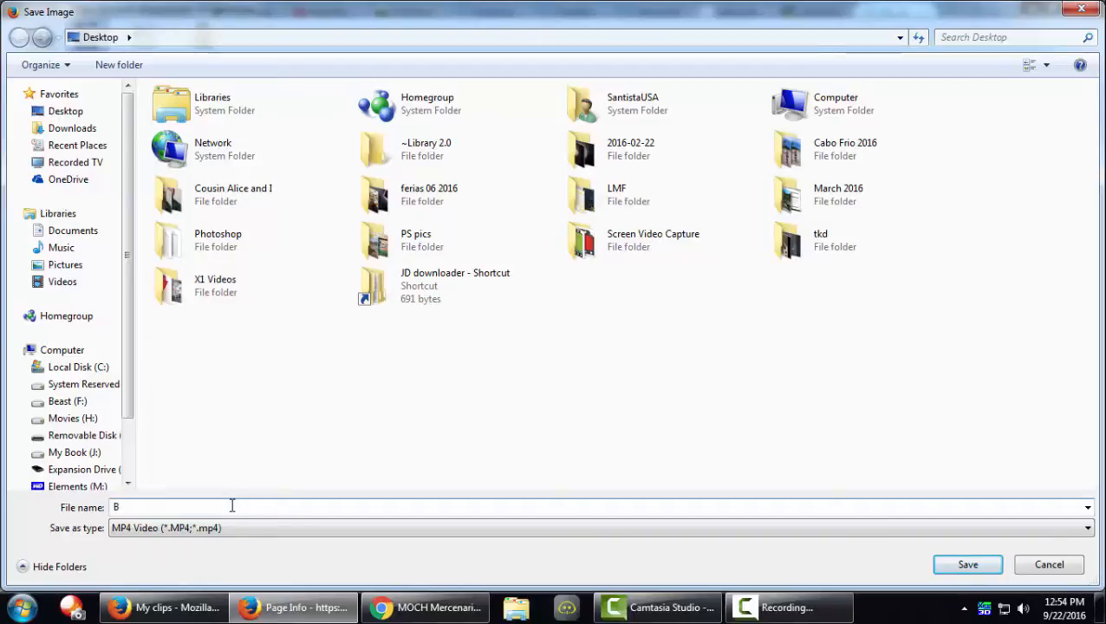
{"action": "type", "text": "lack Op"}
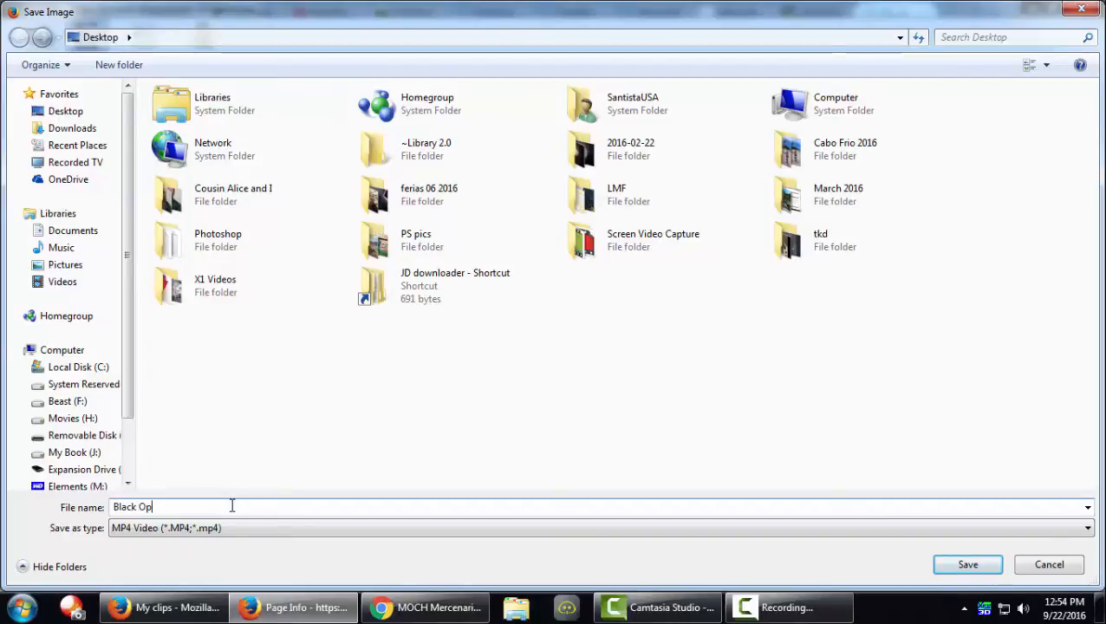
{"action": "type", "text": "s 3"}
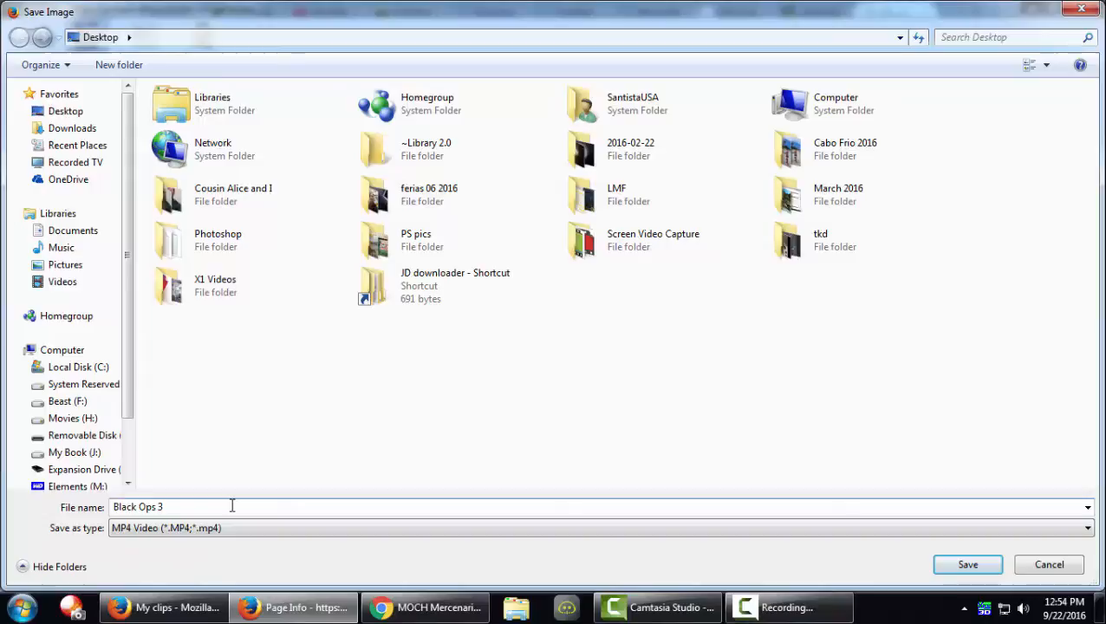
{"action": "type", "text": "Final"}
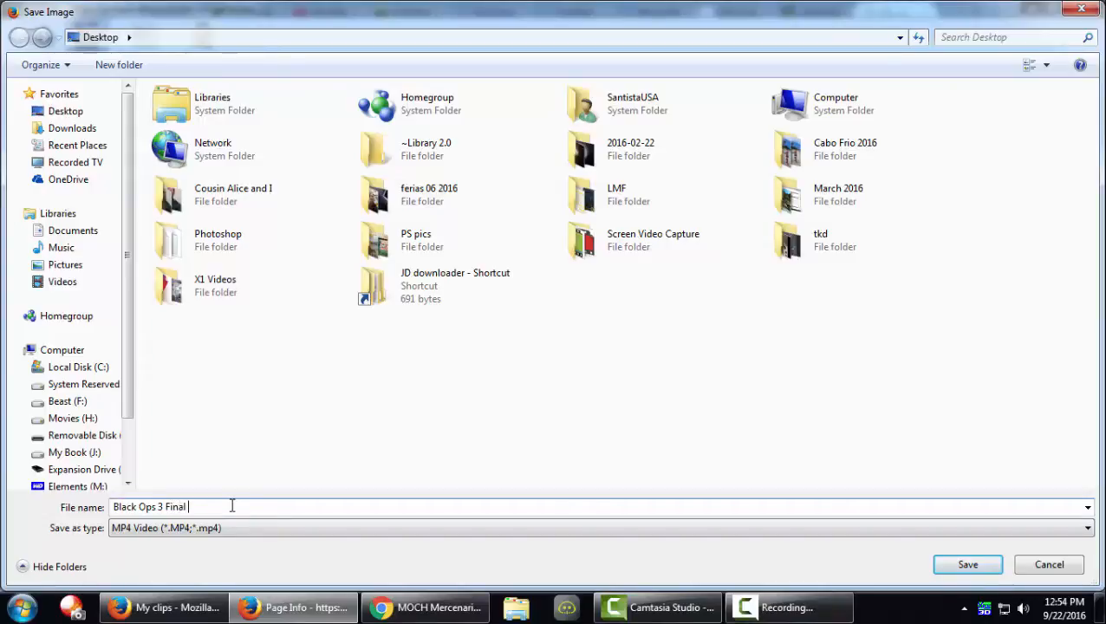
{"action": "type", "text": "Kill"}
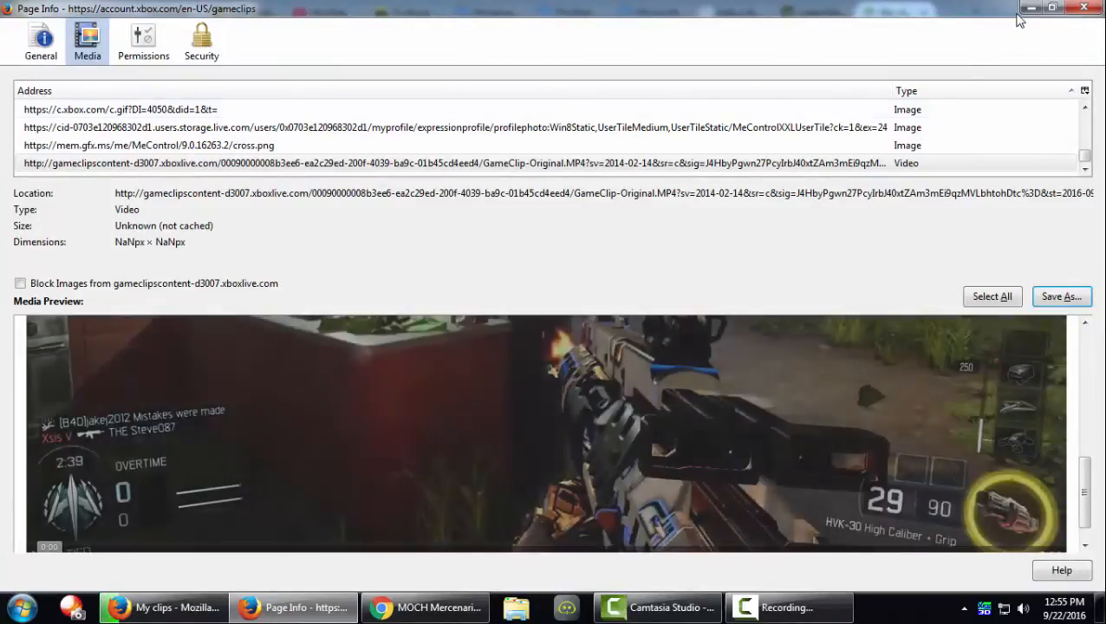
- Minimize Page Info and close the clip overlay to return to My clips
{"action": "left_click", "coordinate": [1083, 8]}
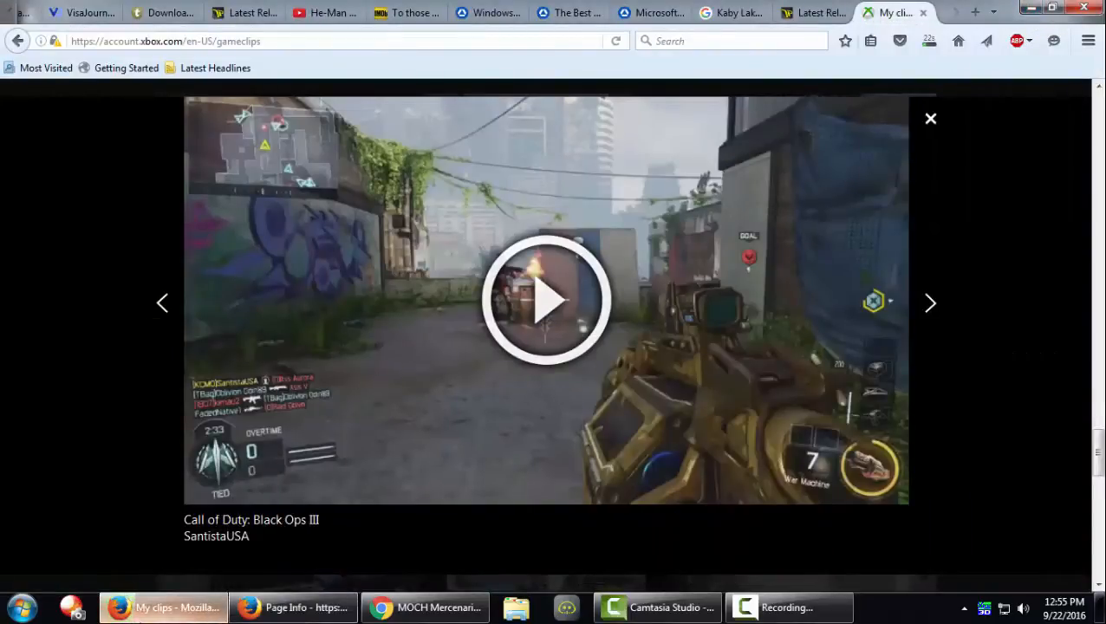
{"action": "mouse_move", "coordinate": [227, 355]}
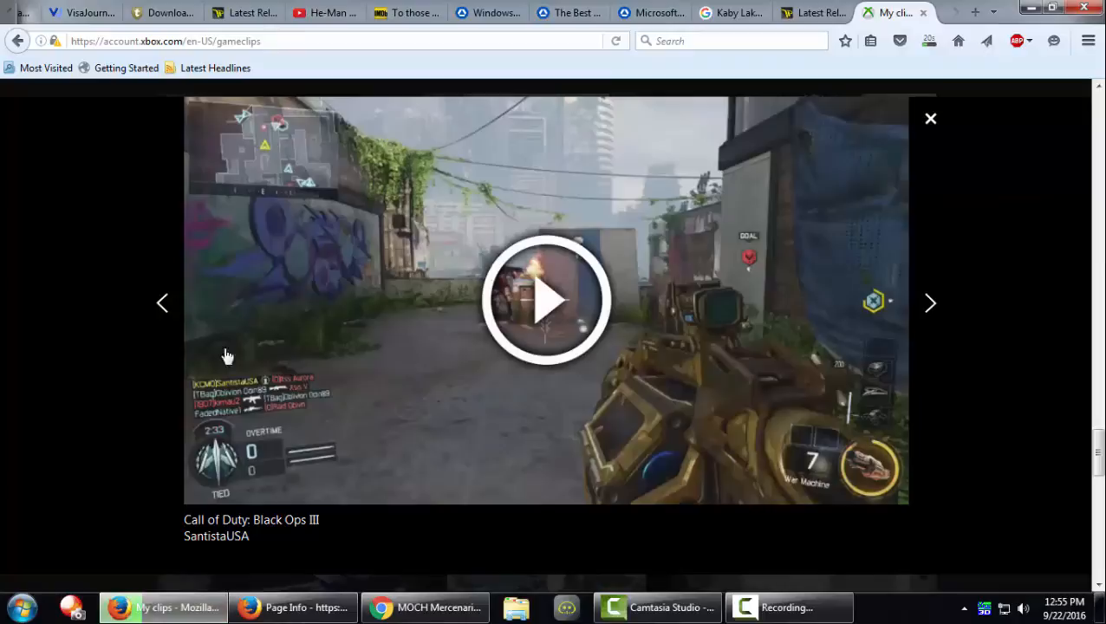
{"action": "mouse_move", "coordinate": [958, 169]}
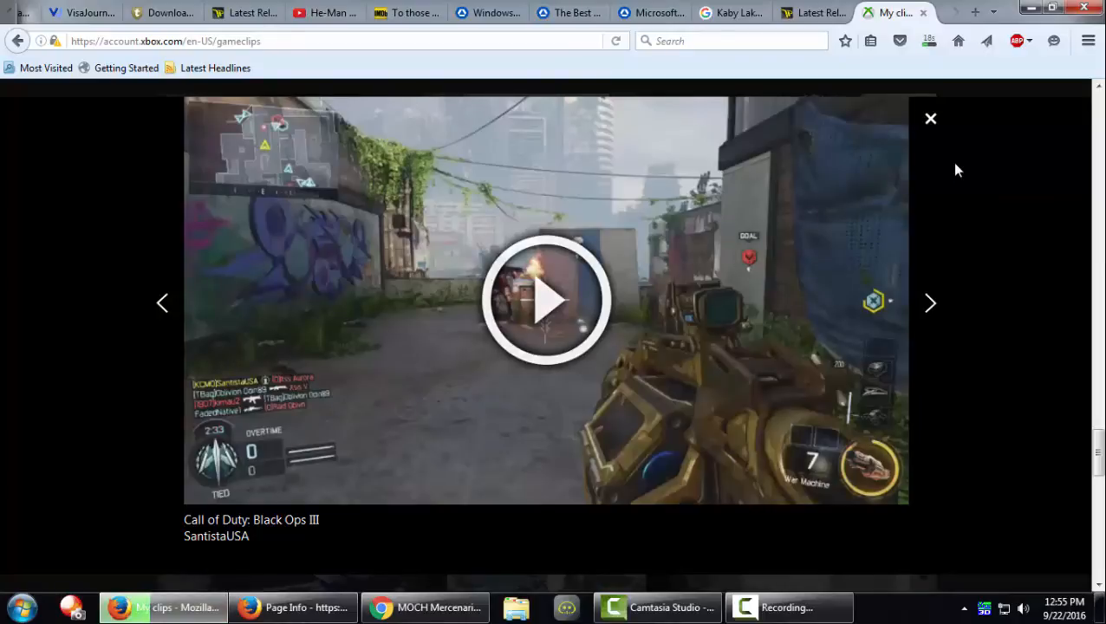
{"action": "left_click", "coordinate": [929, 118]}
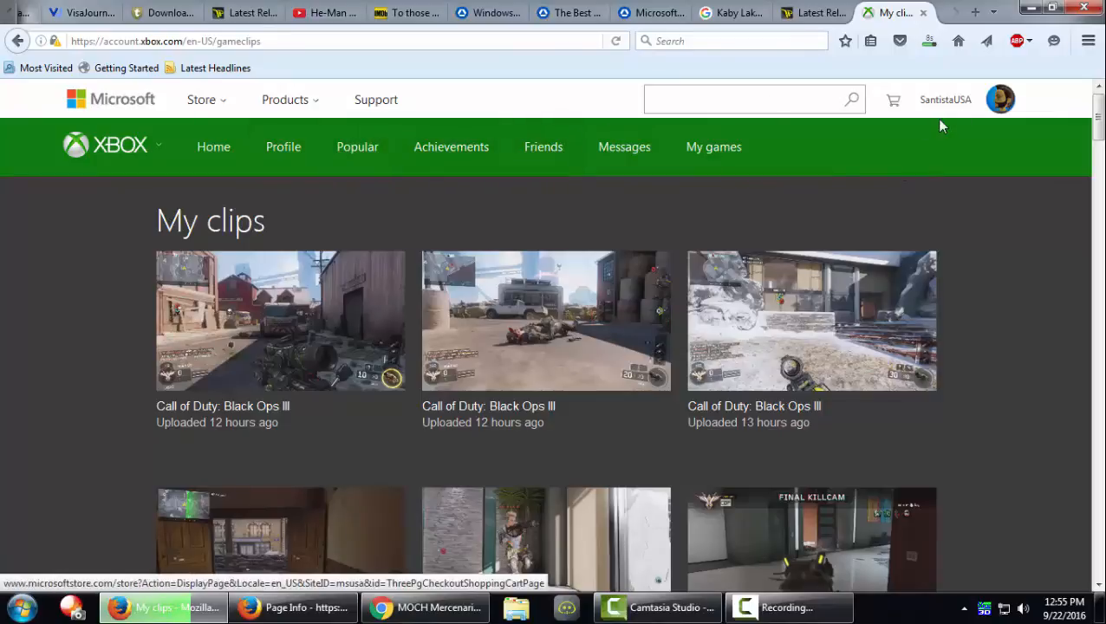
{"action": "left_click", "coordinate": [1000, 99]}
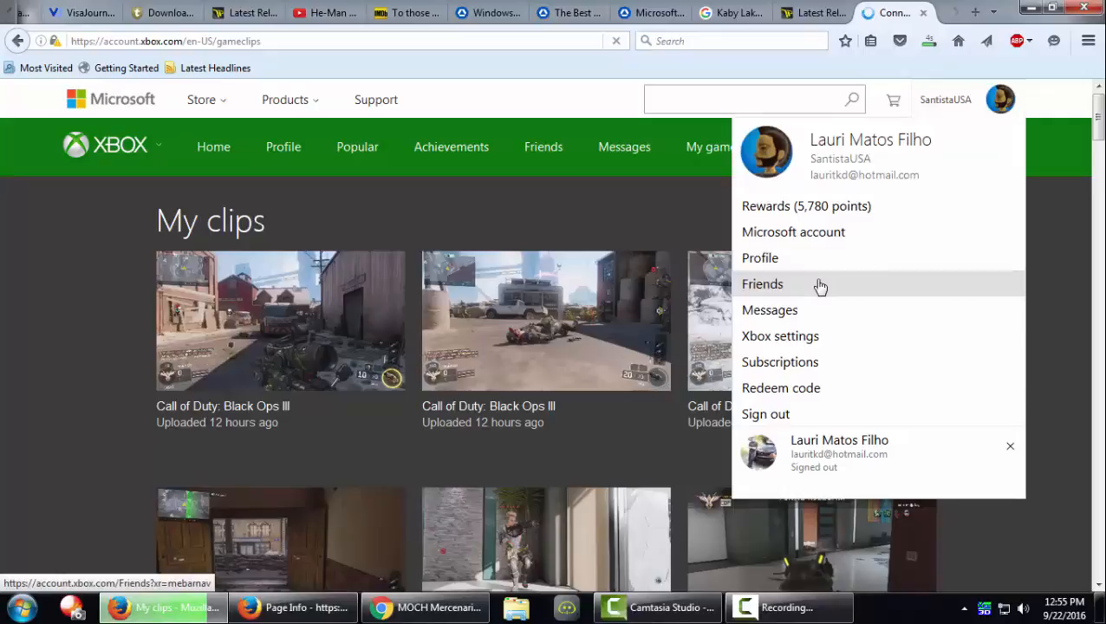
{"action": "left_click", "coordinate": [762, 284]}
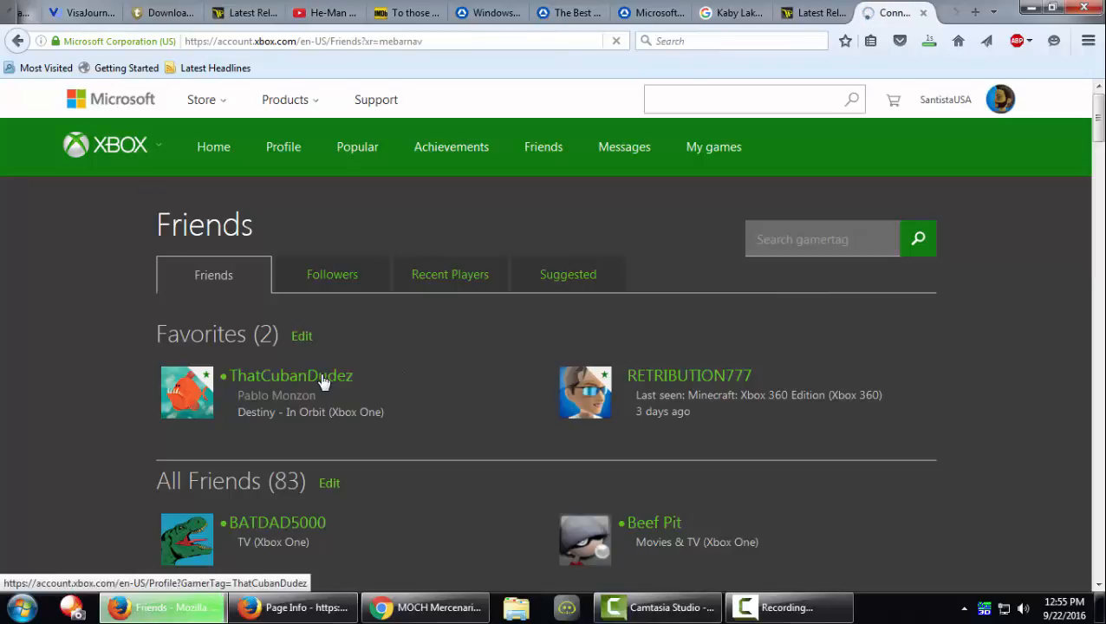
{"action": "left_click", "coordinate": [291, 375]}
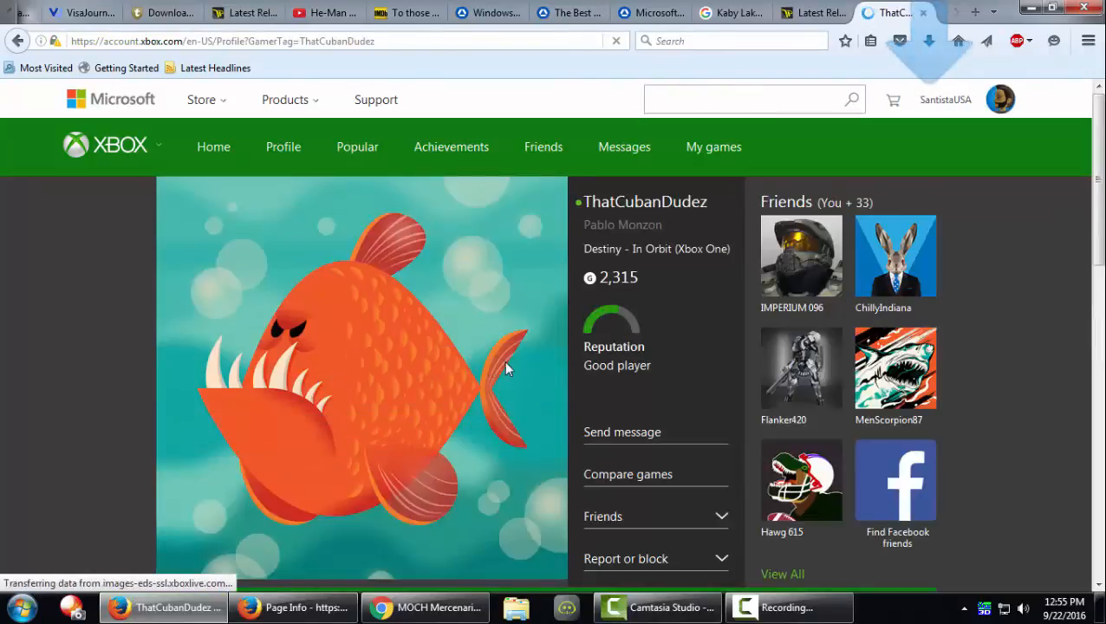
{"action": "scroll", "scroll_direction": "down", "scroll_amount": 3}
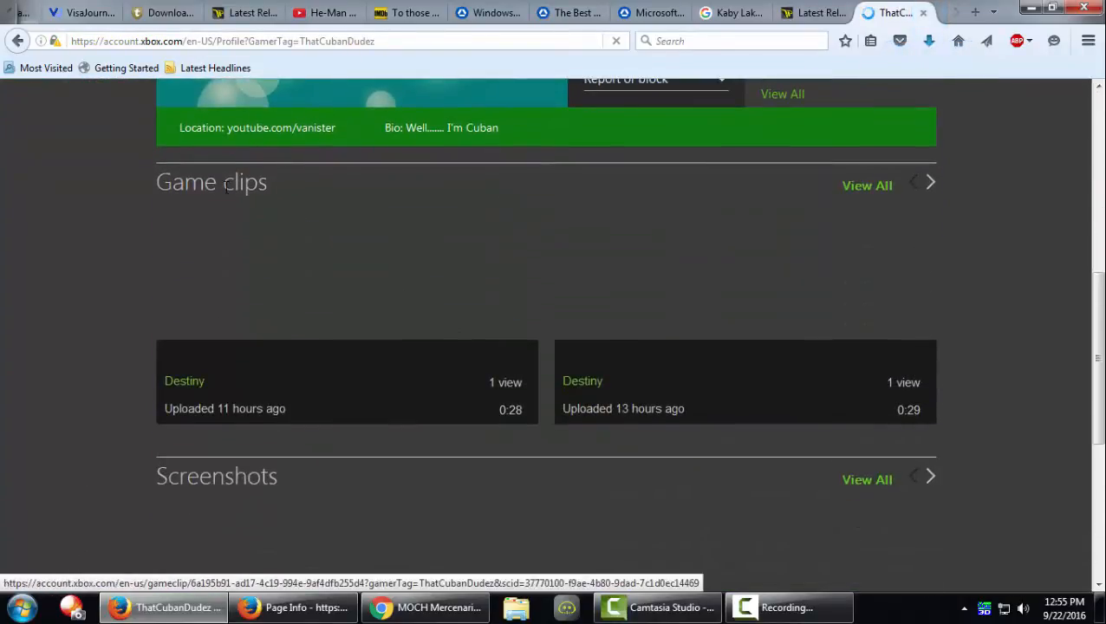
{"action": "mouse_move", "coordinate": [726, 254]}
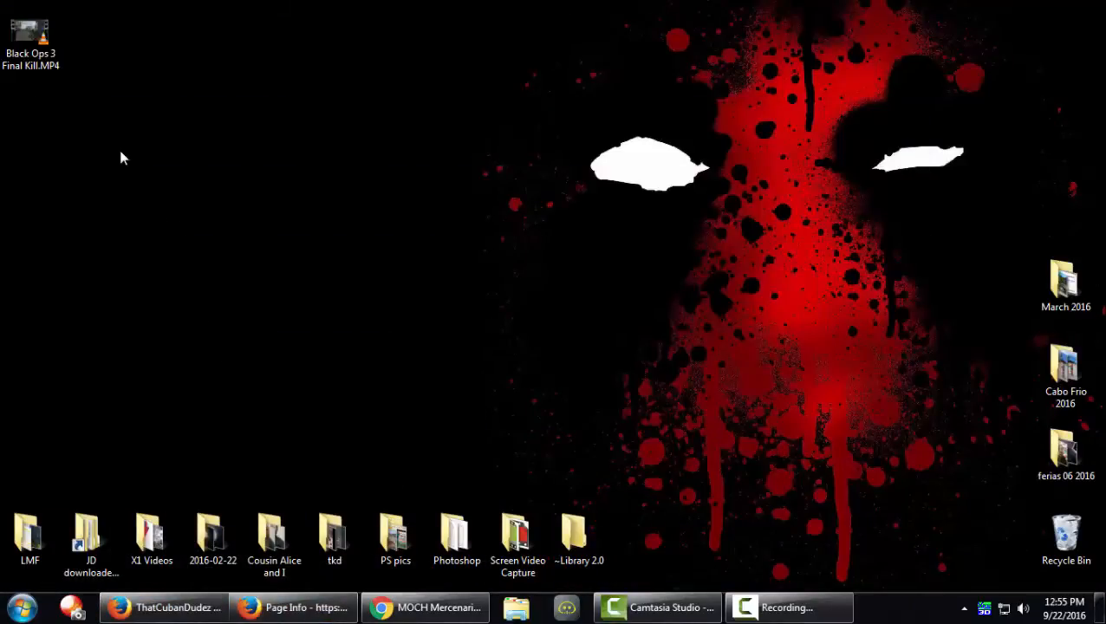
- Double-click Black Ops 3 Final Kill.MP4 on the desktop to play it
{"action": "left_click", "coordinate": [30, 35]}
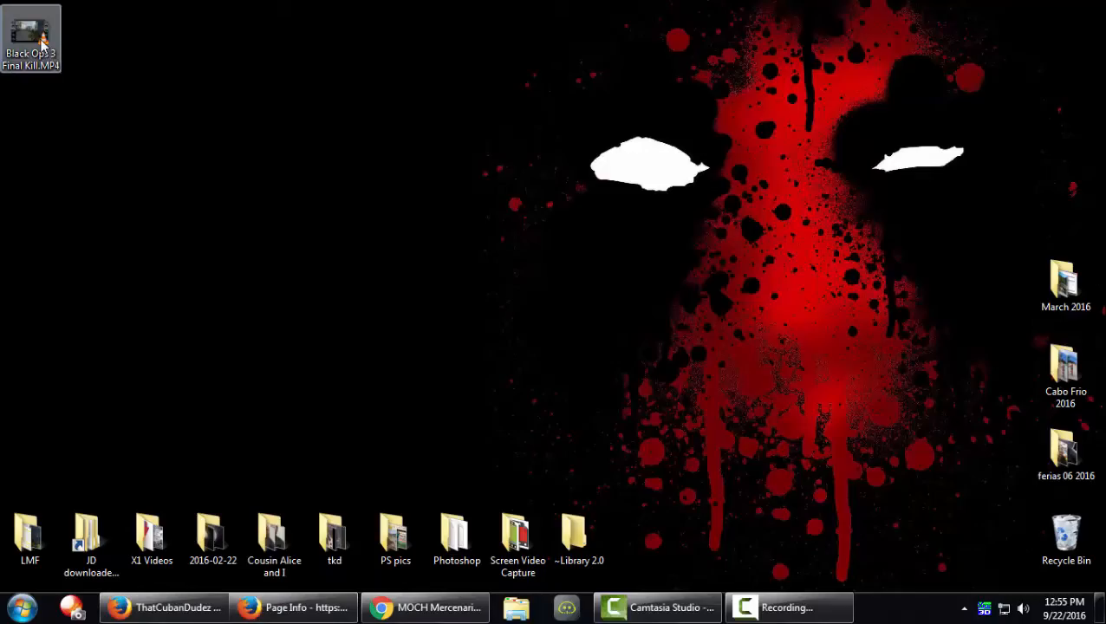
{"action": "double_click", "coordinate": [30, 34]}
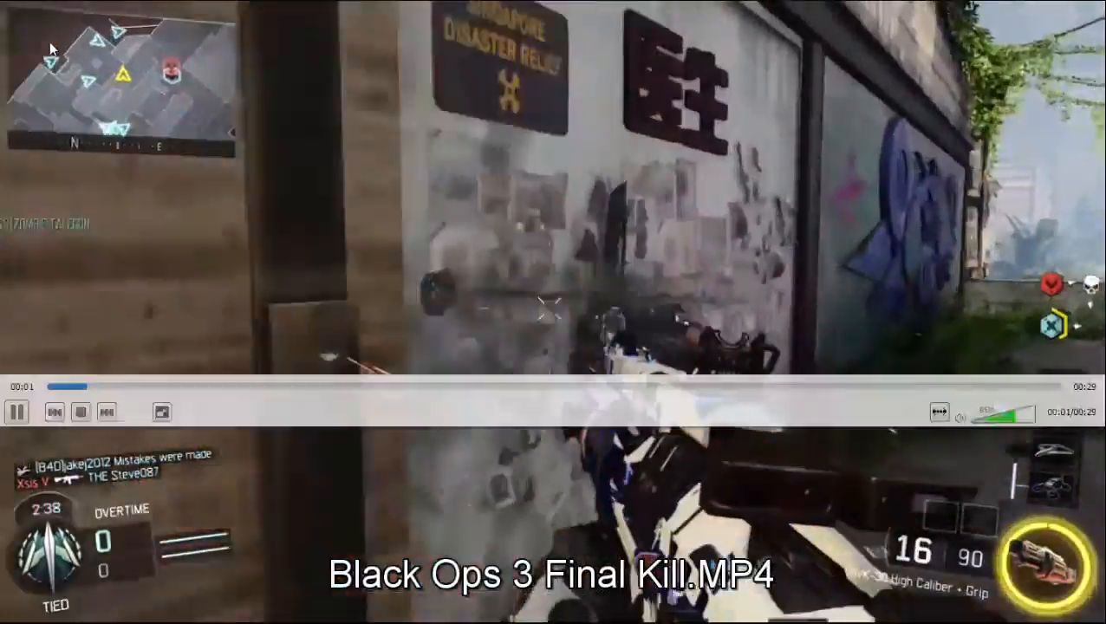